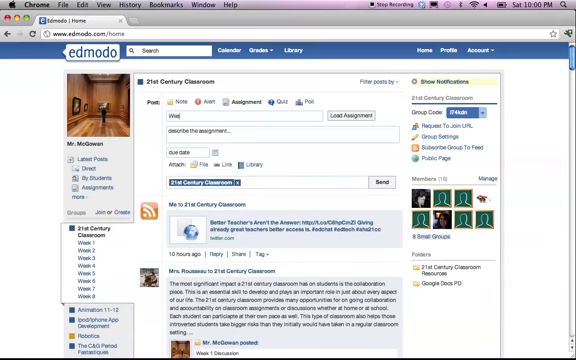
Type 'Week 2 Discussion' as the assignment title
type("Week 2 Discussion")
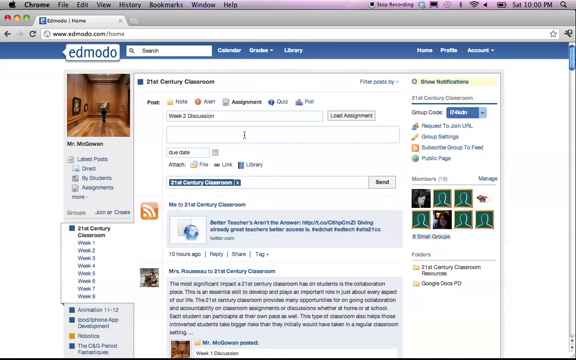
Enter the description 'What is the most significant impact technology has had for you in the last year?'
type("What is the most")
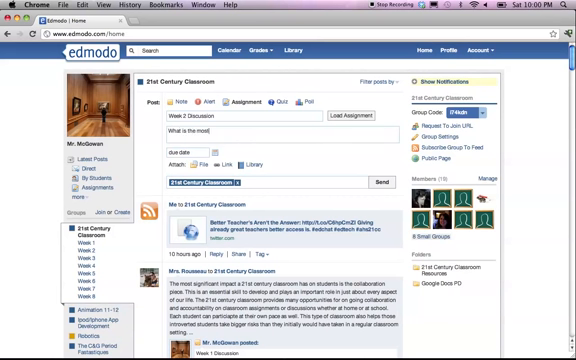
type("significant im")
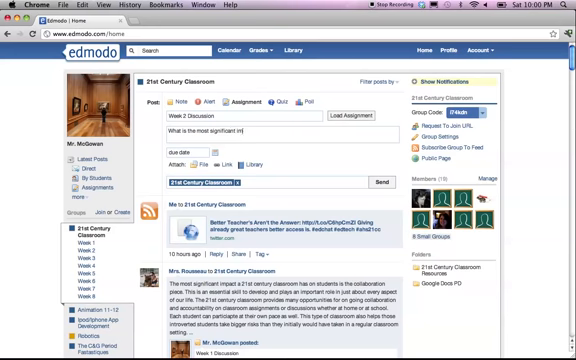
type("to")
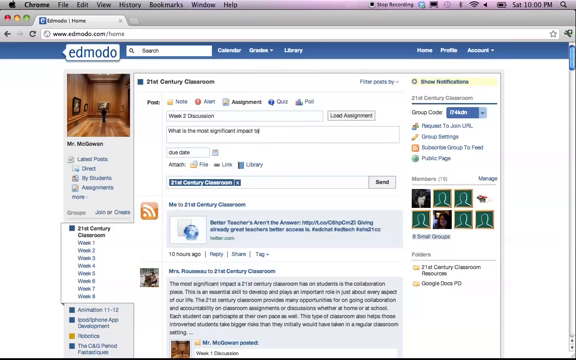
type("technology")
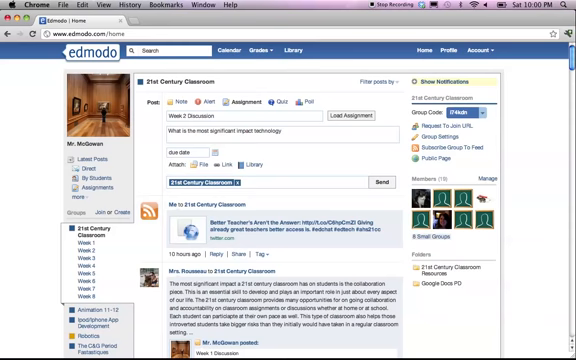
type("has had for you")
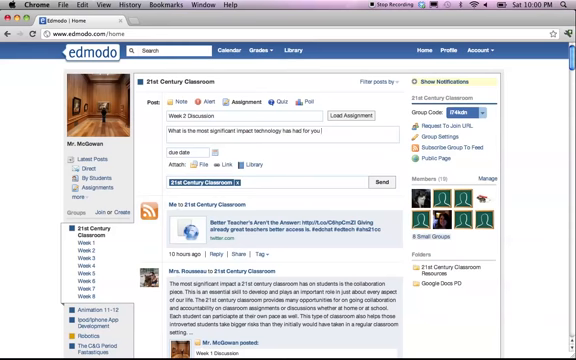
type("in the last year?")
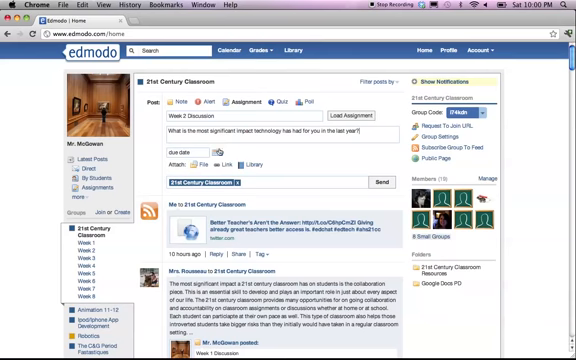
Open the due date calendar and pick 4/5/2012
left_click(190, 146)
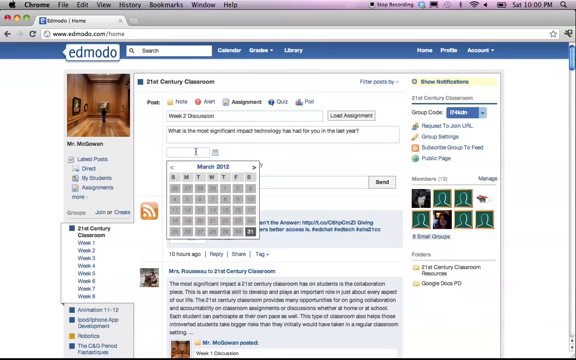
left_click(250, 166)
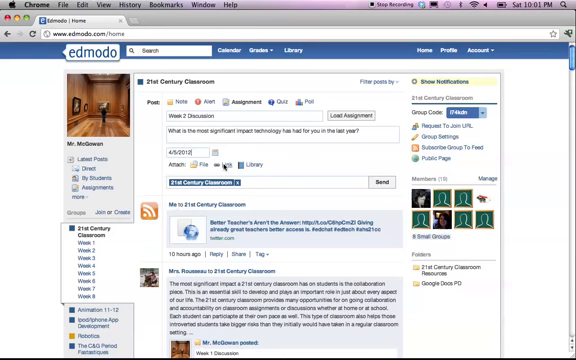
mouse_move(337, 148)
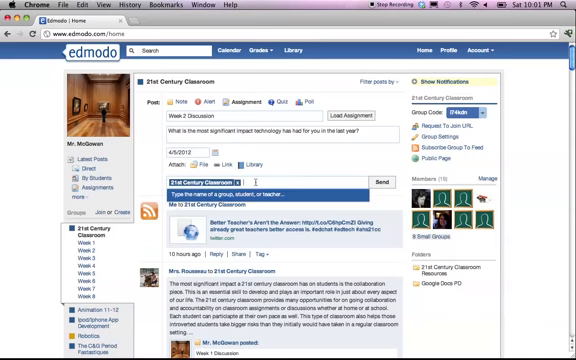
Send the Week 2 Discussion assignment to the 21st Century Classroom group
type("Week")
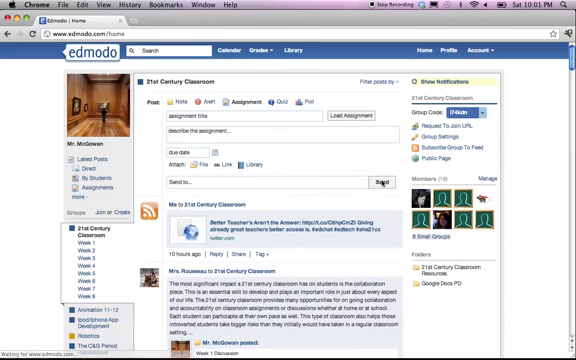
mouse_move(338, 163)
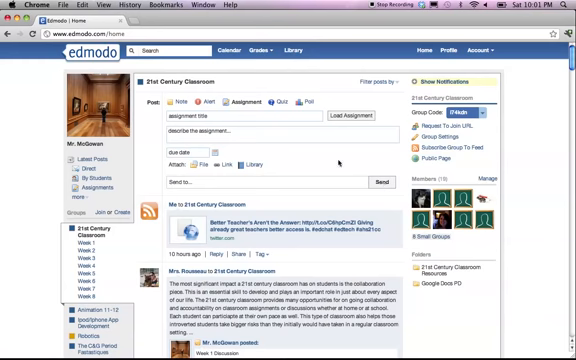